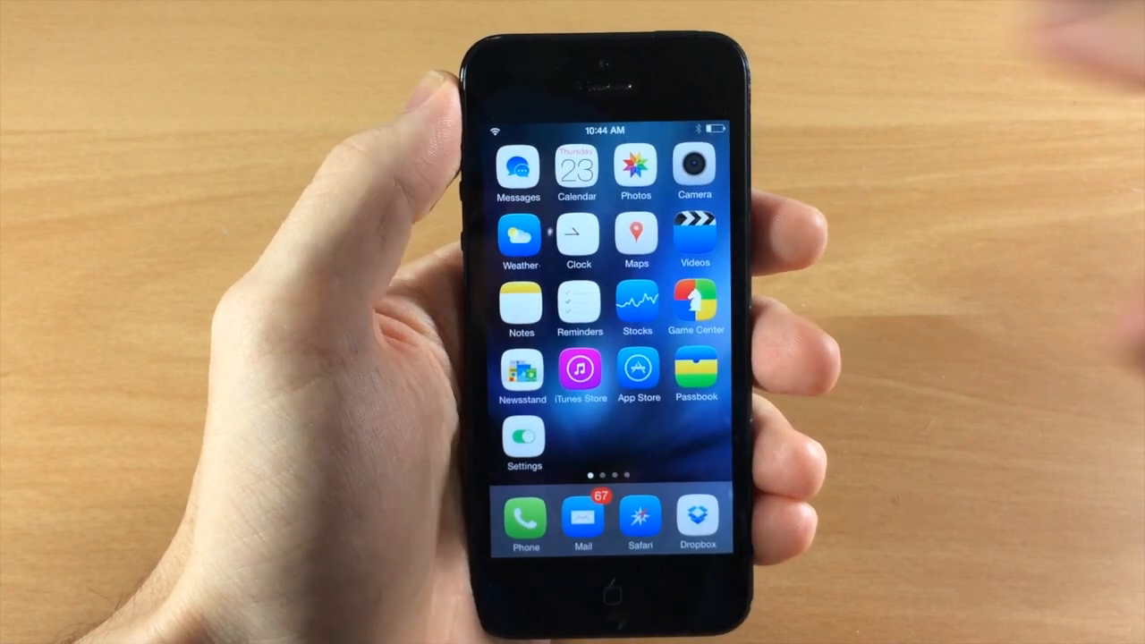
Step: Open the pNre Repo source from Manage > Sources and view the StatusBarFix2 package
click(635, 170)
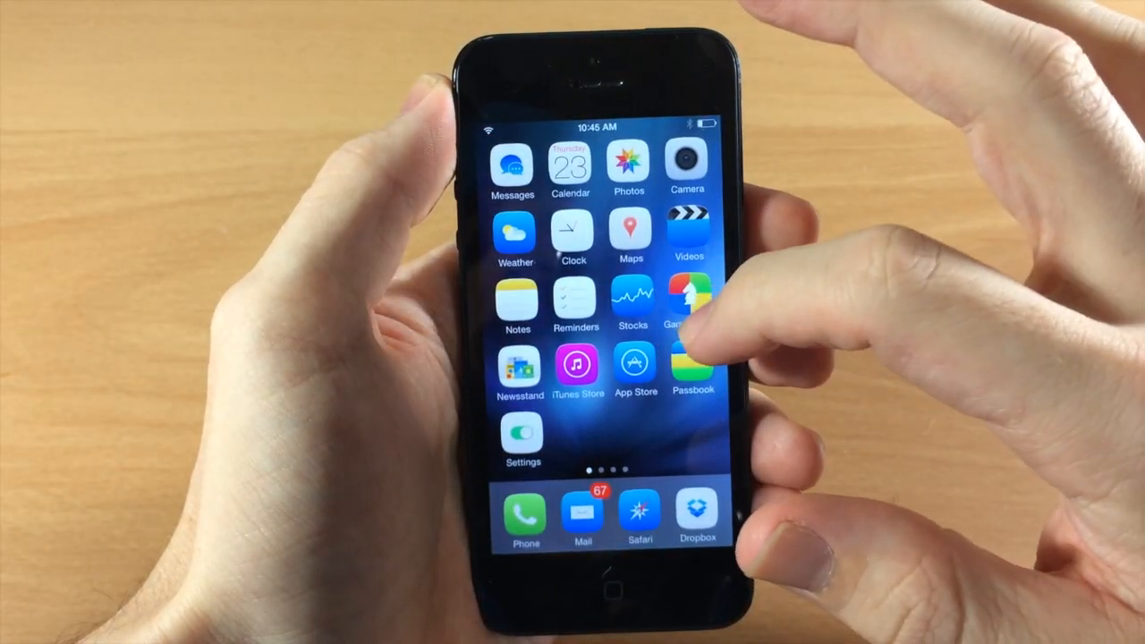
click(632, 299)
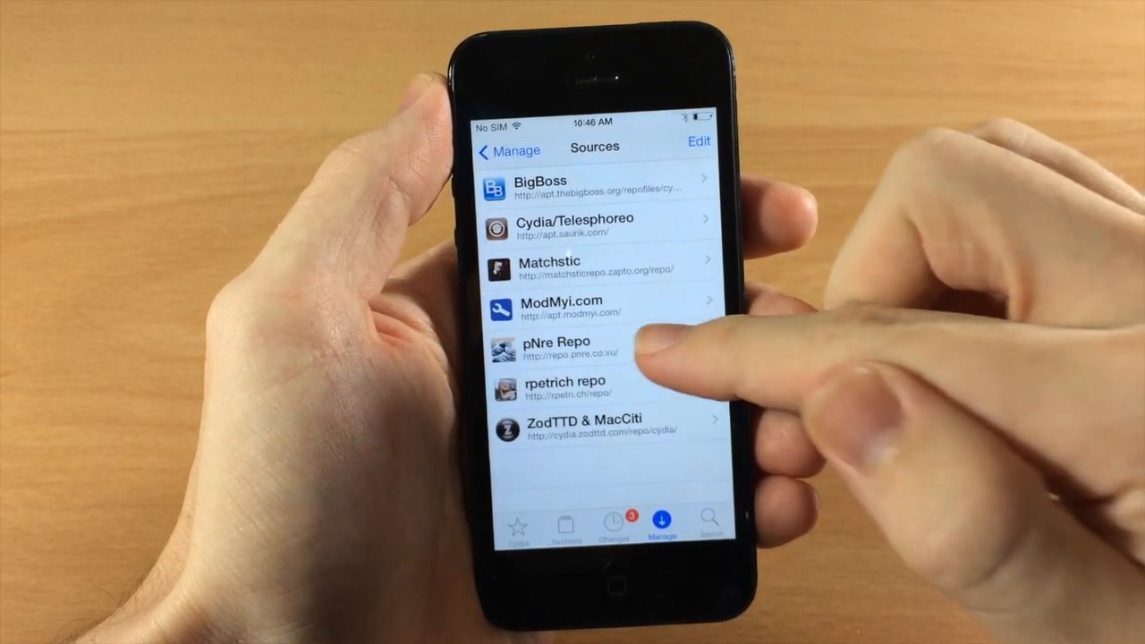
click(557, 354)
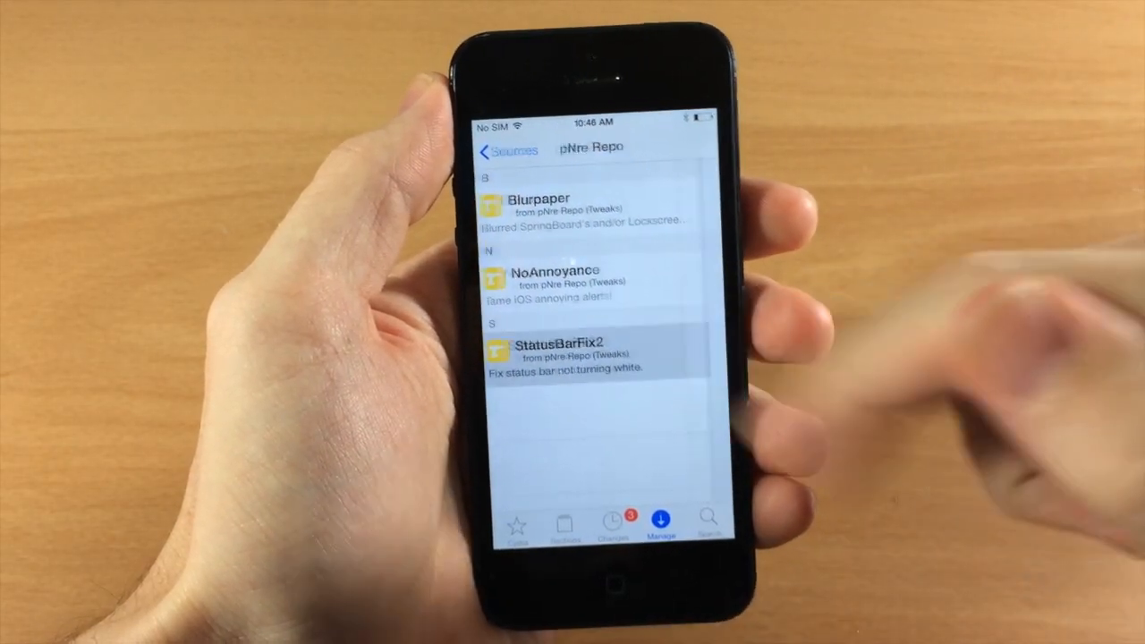
click(572, 355)
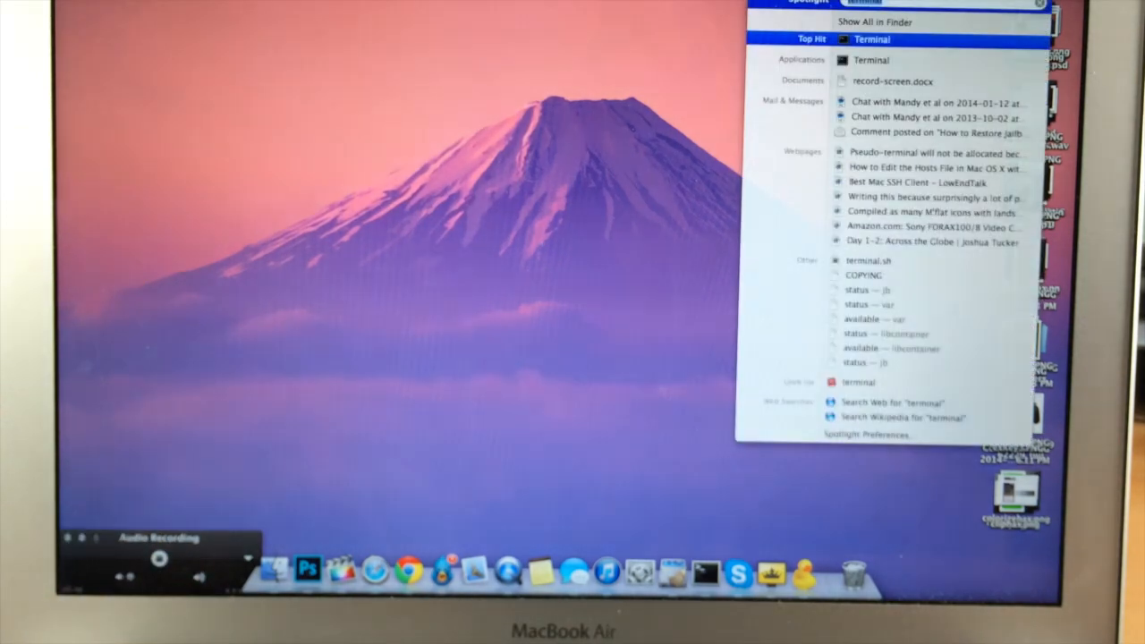
click(871, 39)
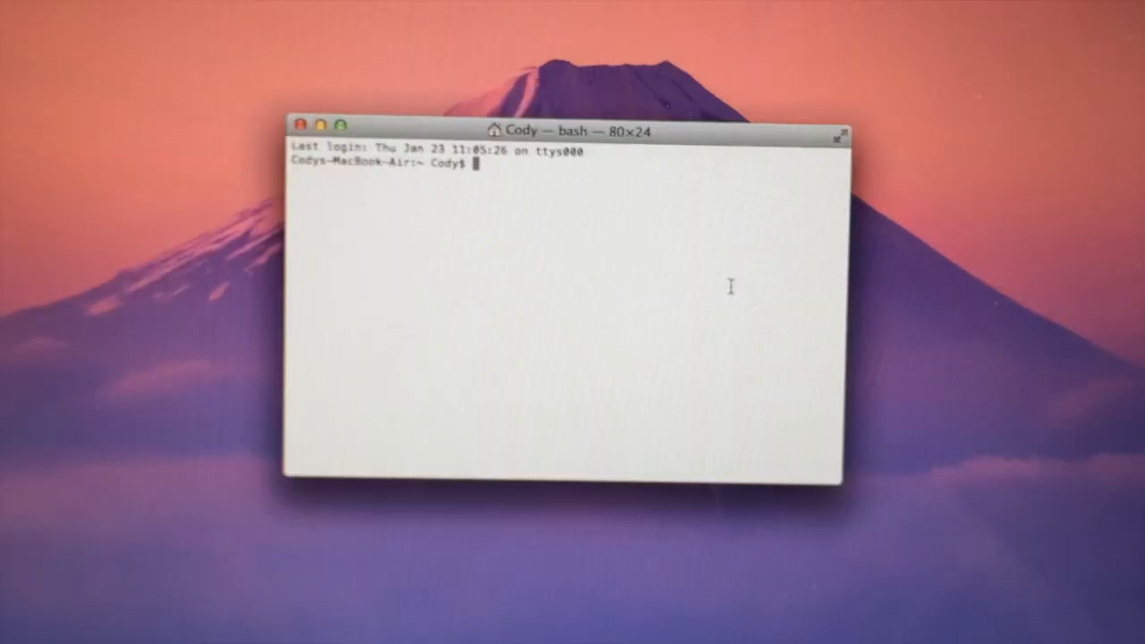
text(ssh r)
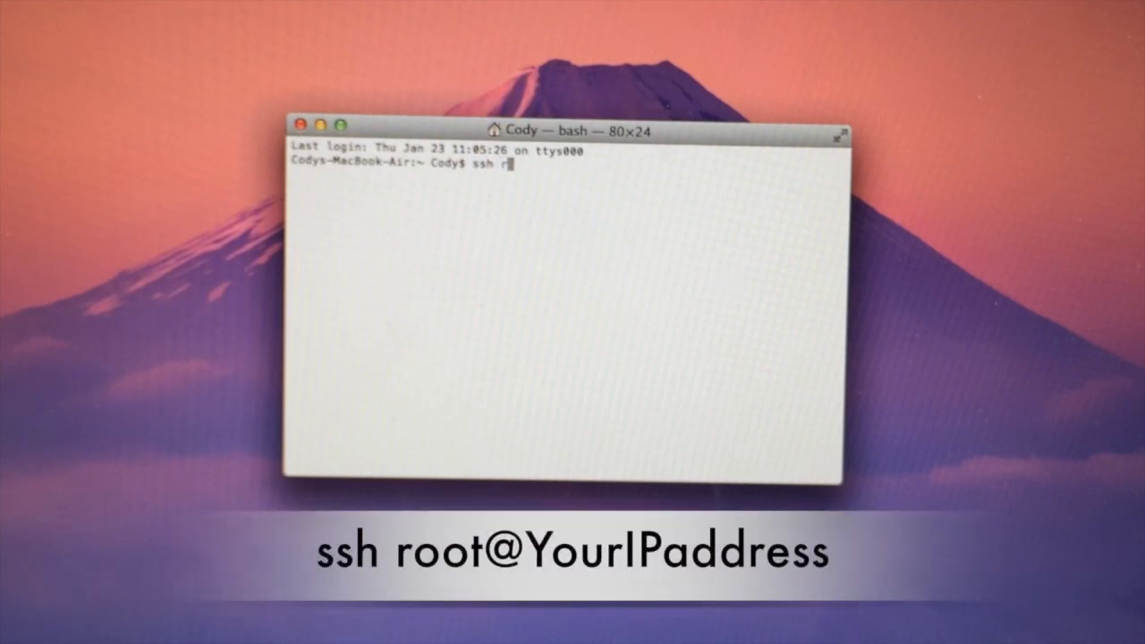
text(oot)
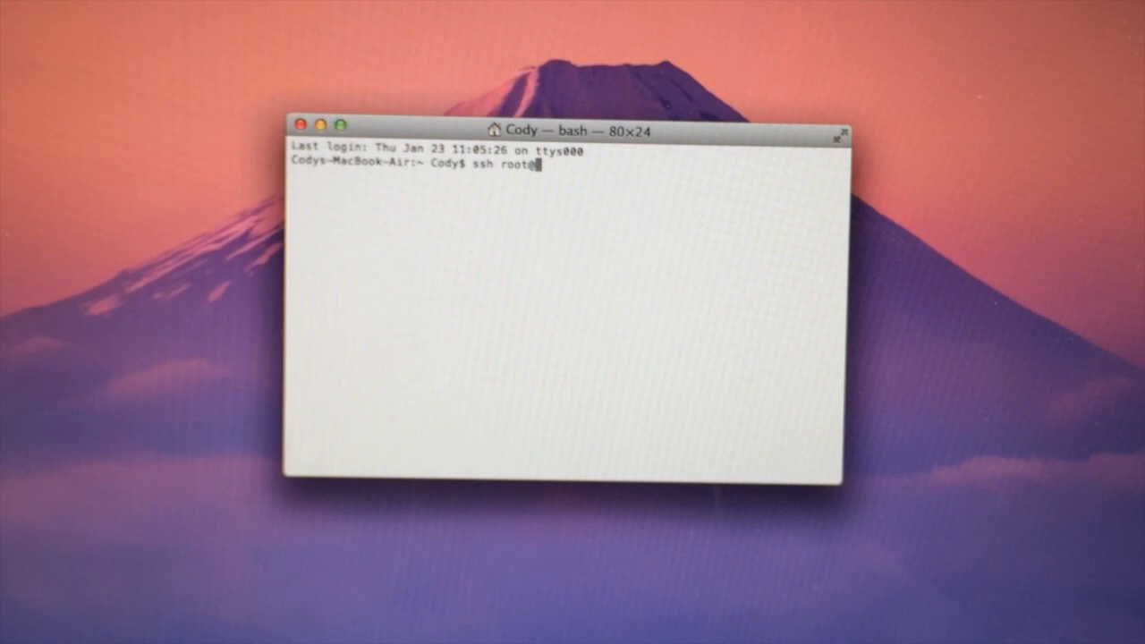
text(@192.168.1.9)
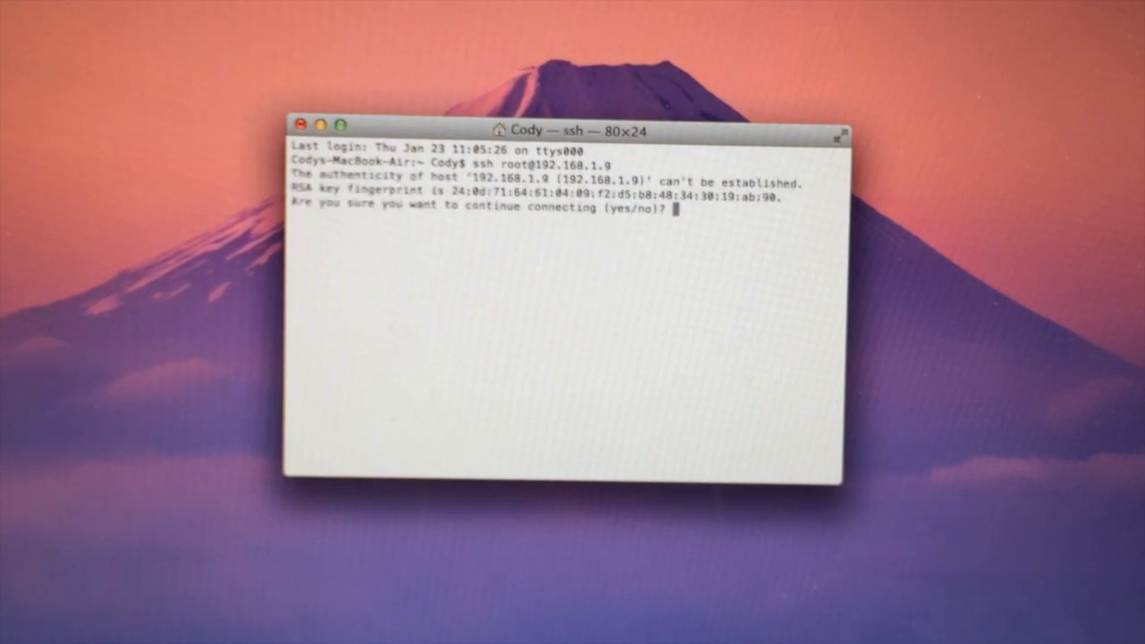
text(yes)
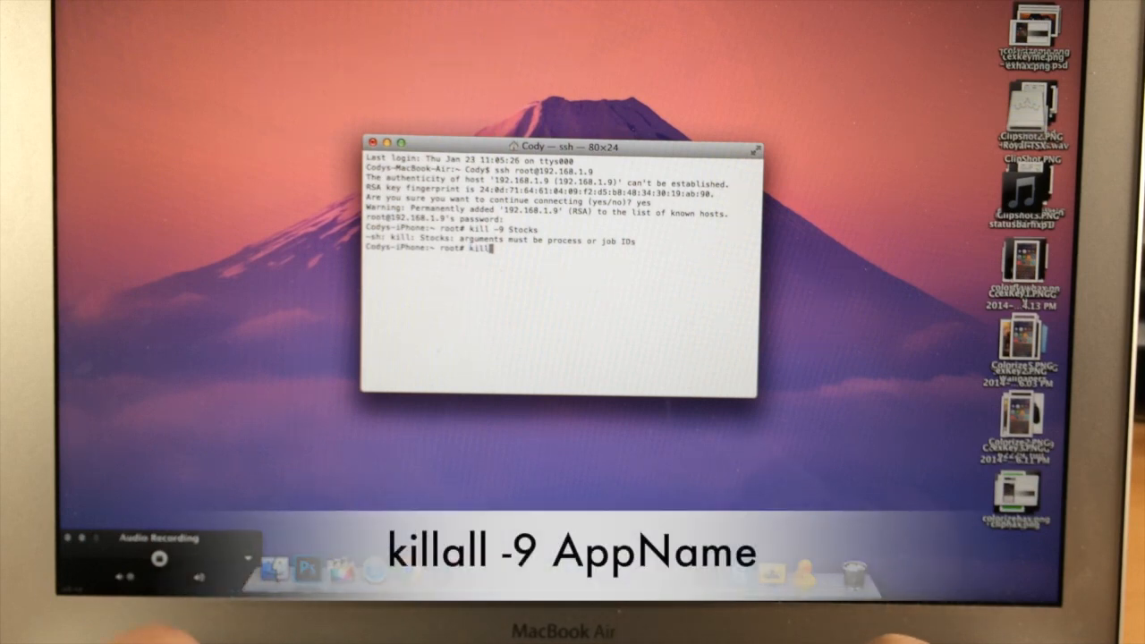
Step: Start entering 'killall -9' in the iPhone root shell after kill -9 Stocks failed
text(killall -9)
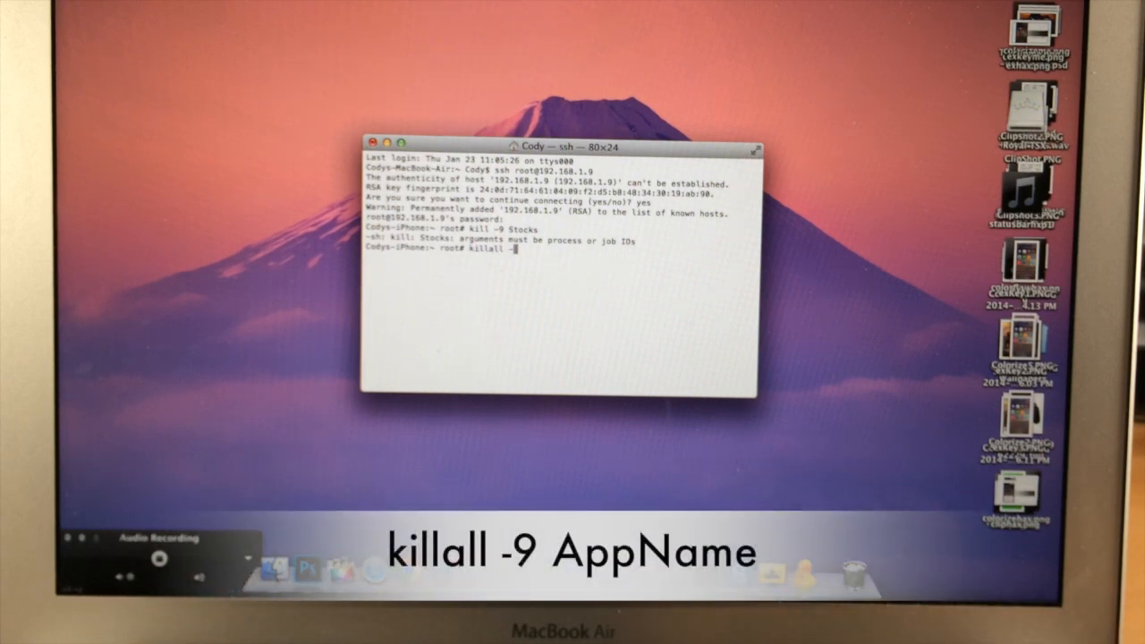